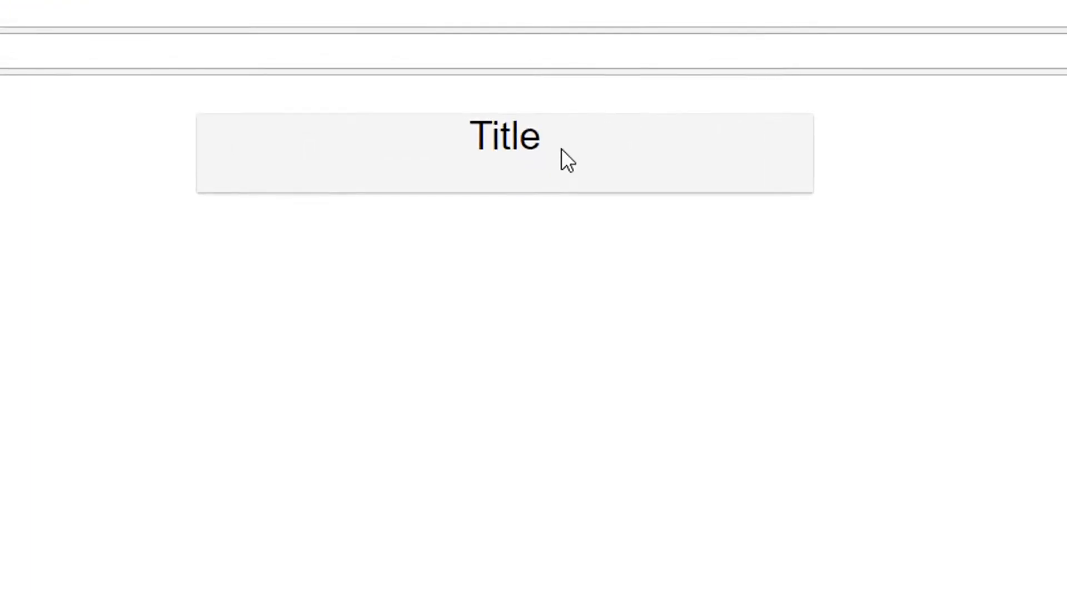
mouse_move(563, 159)
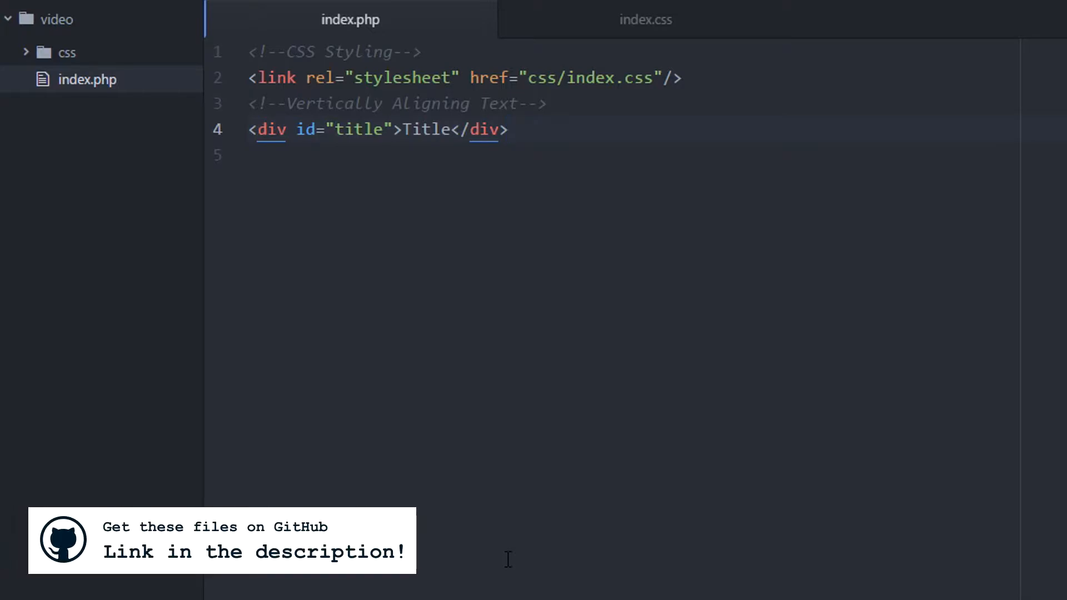
Step: Switch Atom to the index.css stylesheet holding the #title rule
click(507, 130)
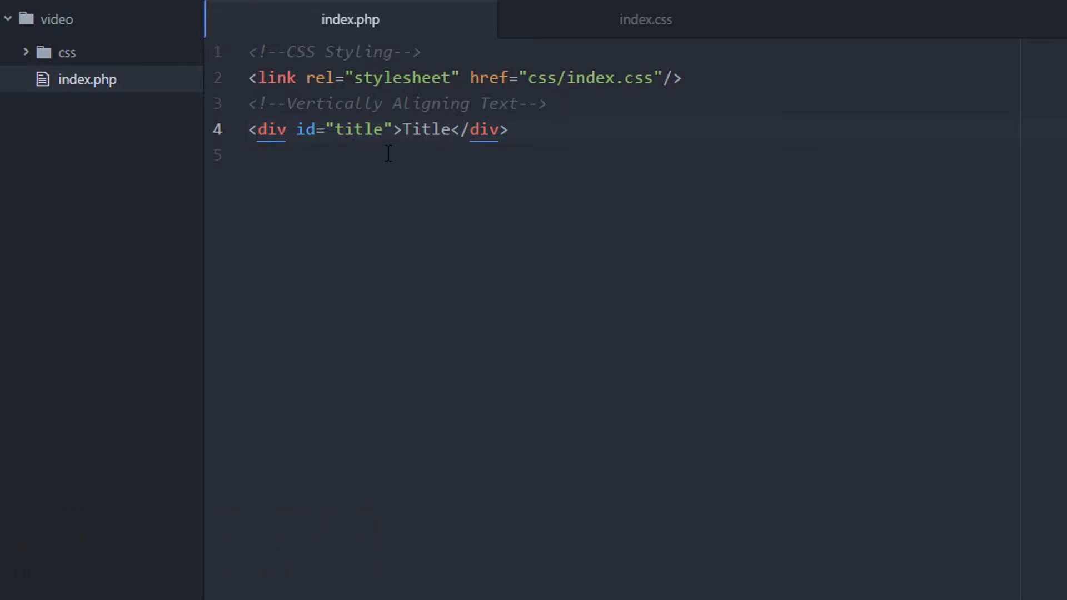
click(507, 130)
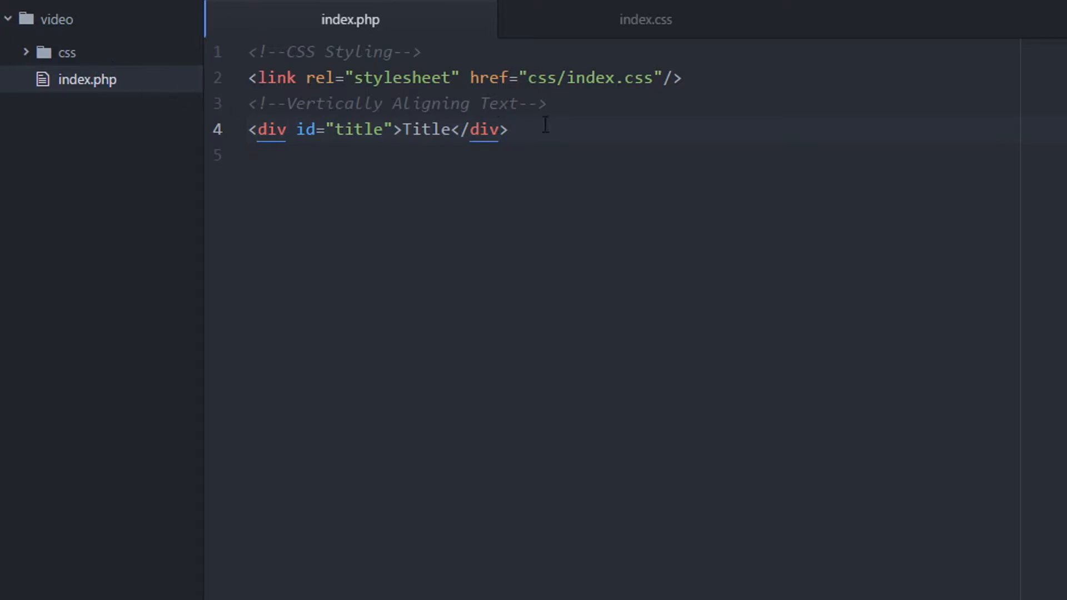
click(643, 19)
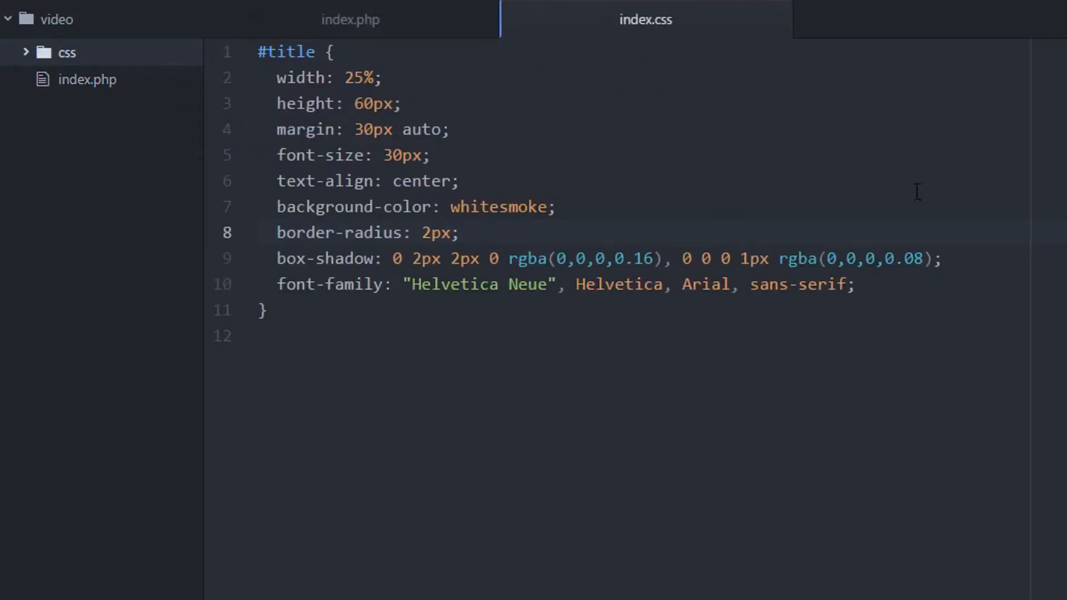
Step: Review the existing #title properties in index.css (size, margin, font, centering, background, radius, shadow)
click(460, 233)
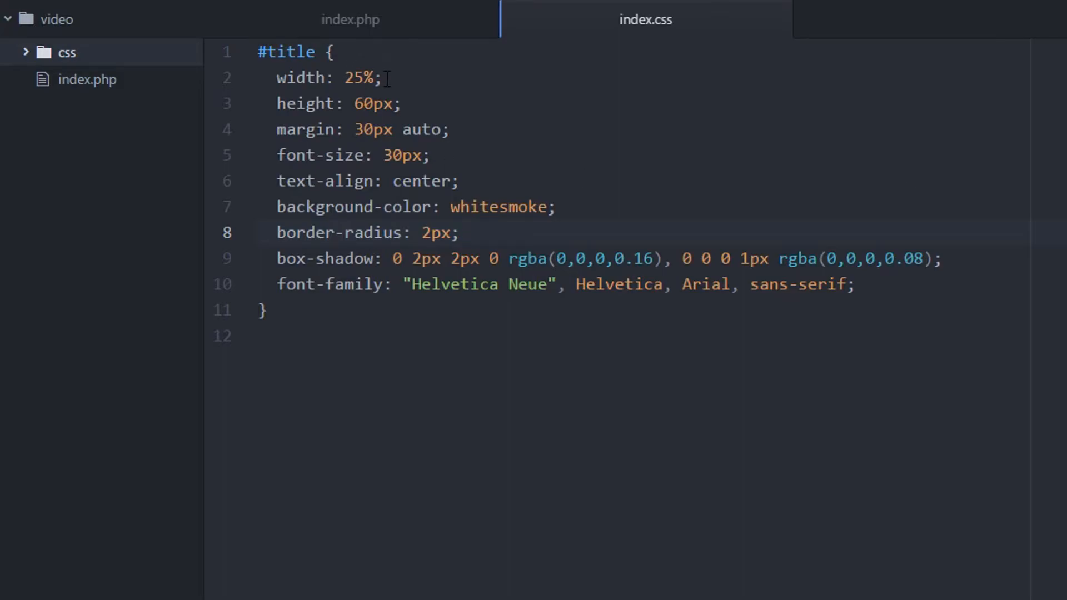
click(462, 232)
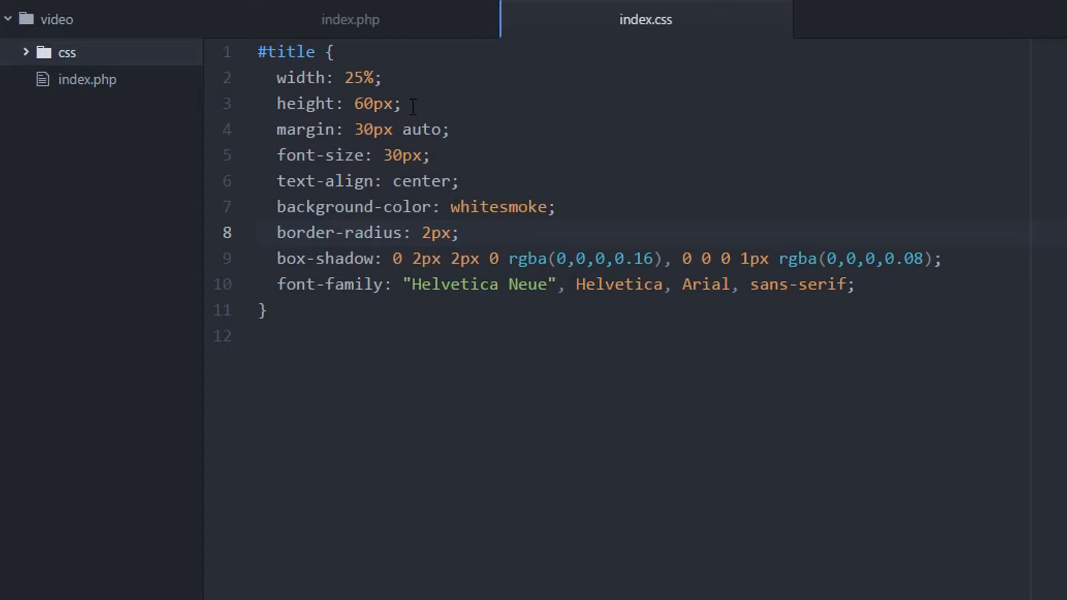
click(460, 233)
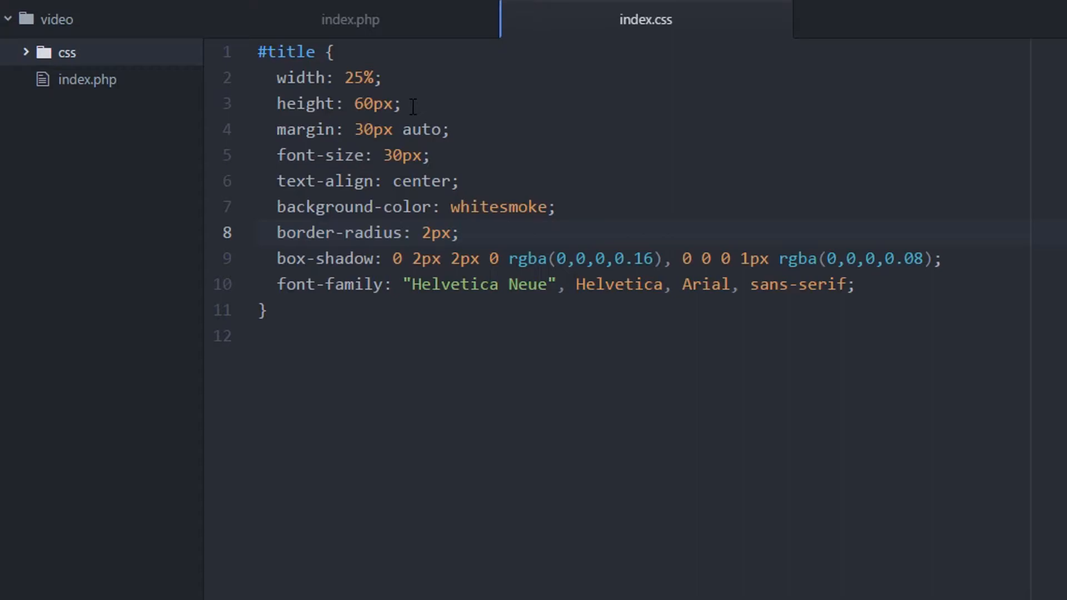
click(461, 232)
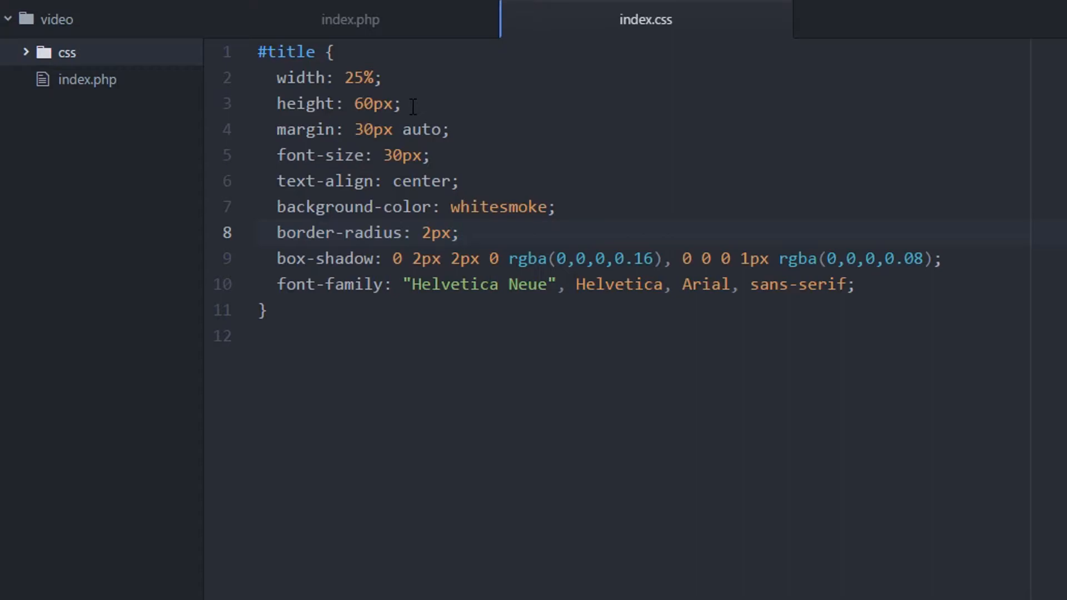
click(462, 233)
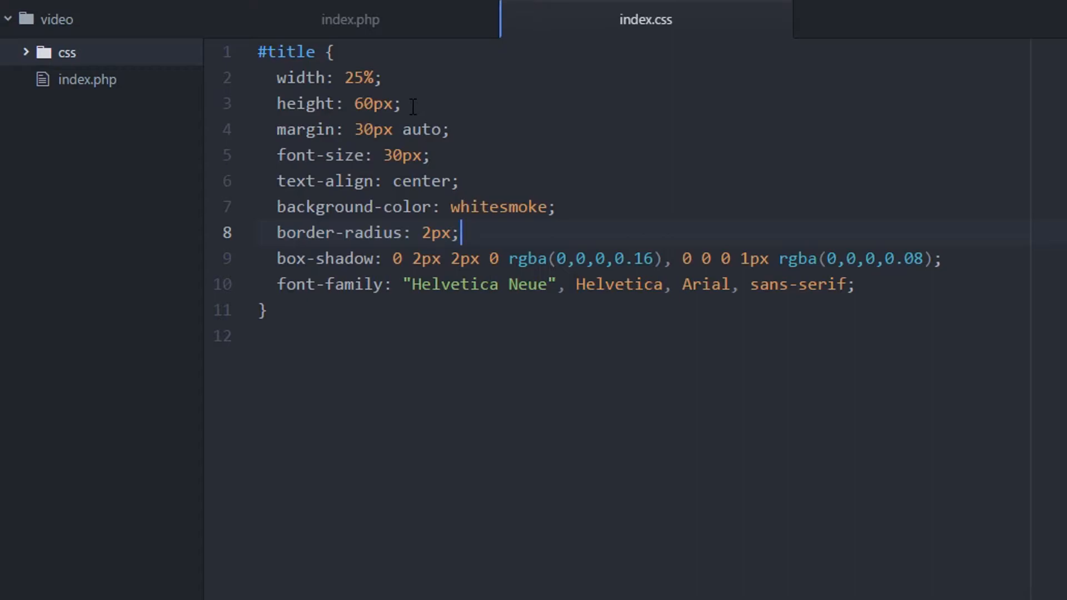
mouse_move(465, 137)
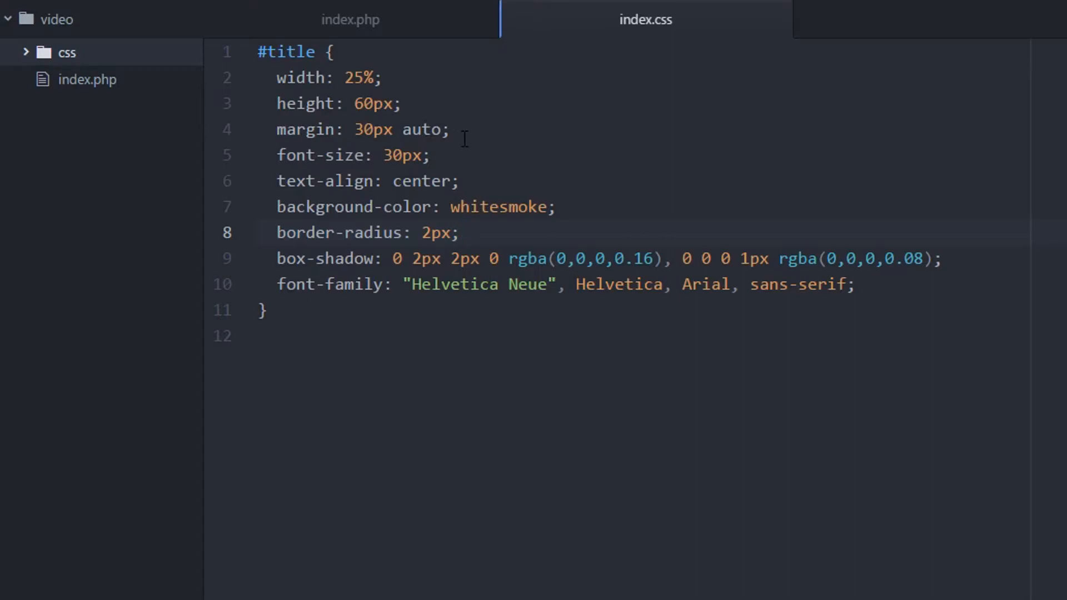
click(461, 232)
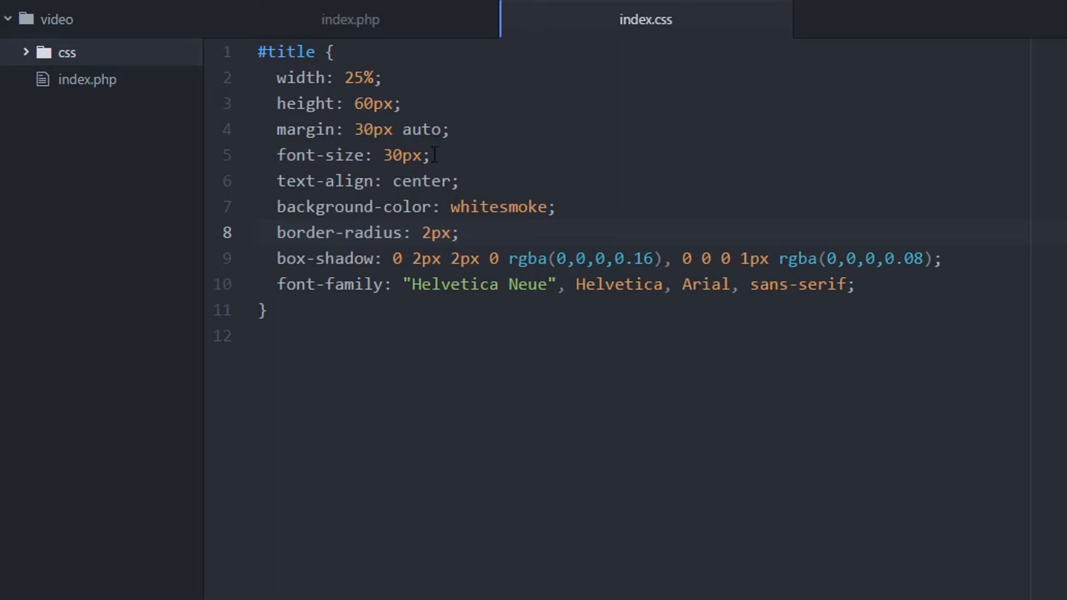
click(461, 232)
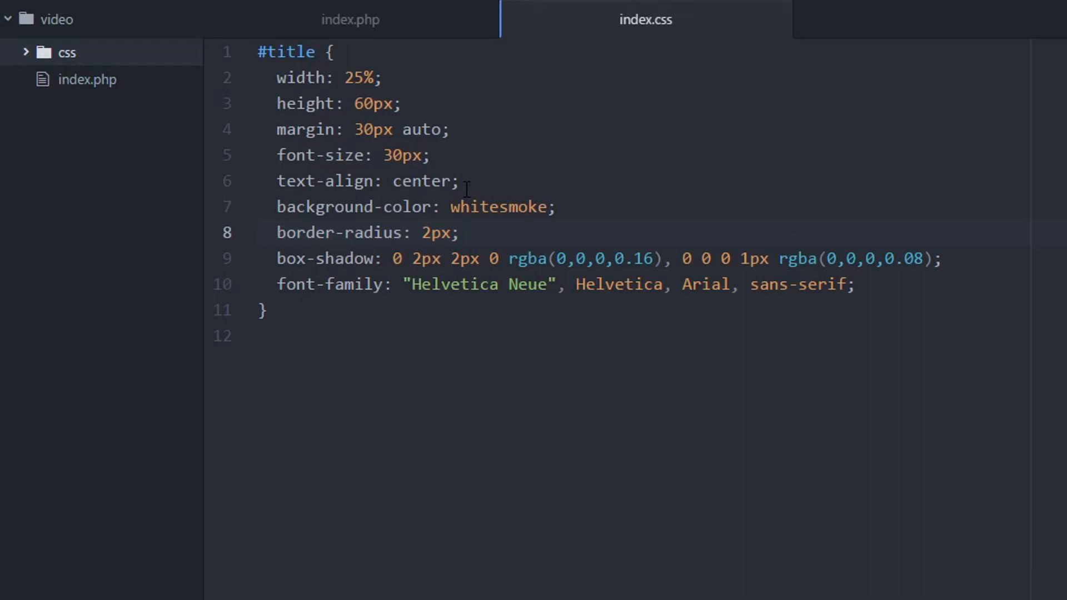
click(461, 233)
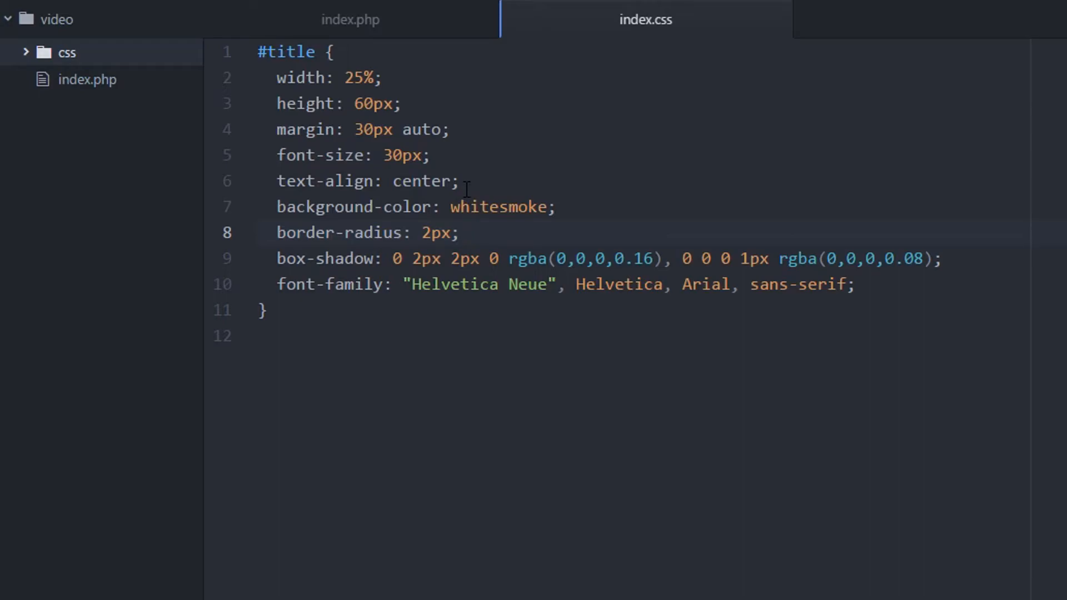
click(462, 233)
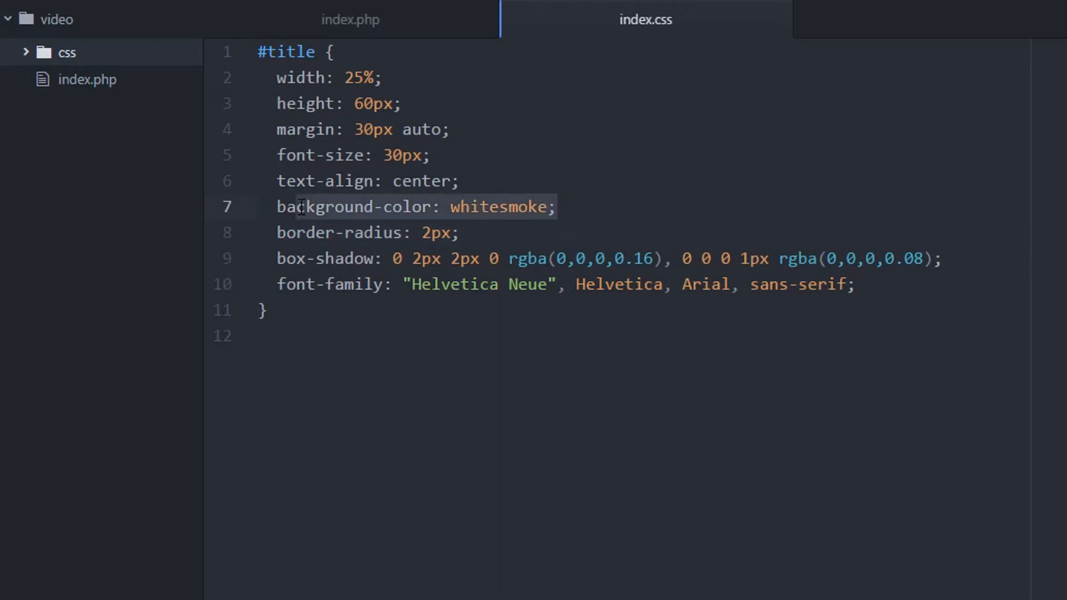
click(587, 259)
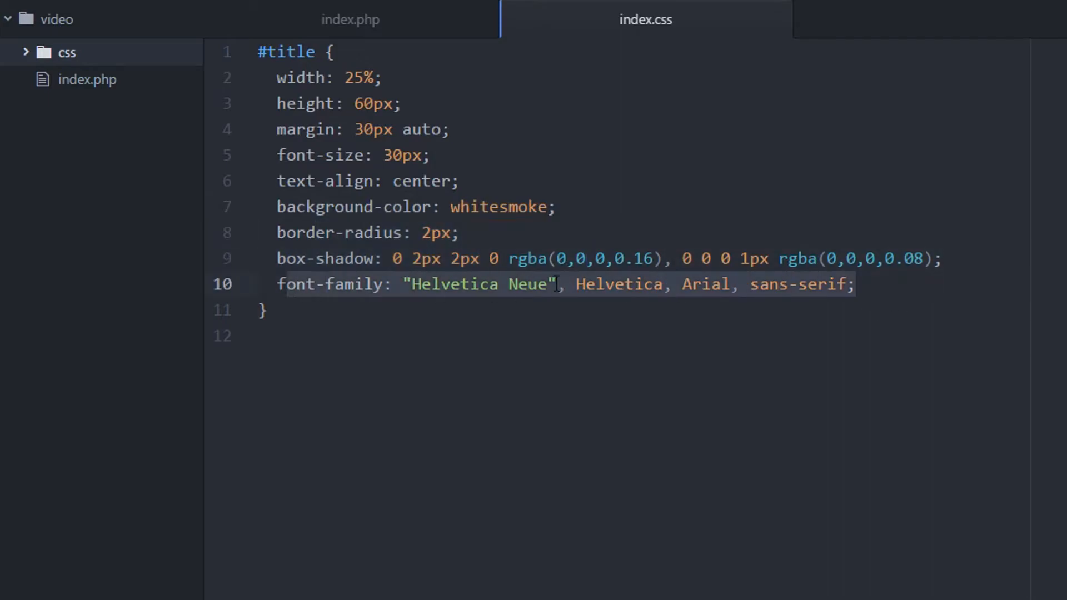
Step: Bring the rendered video page to the front in Chrome
click(350, 19)
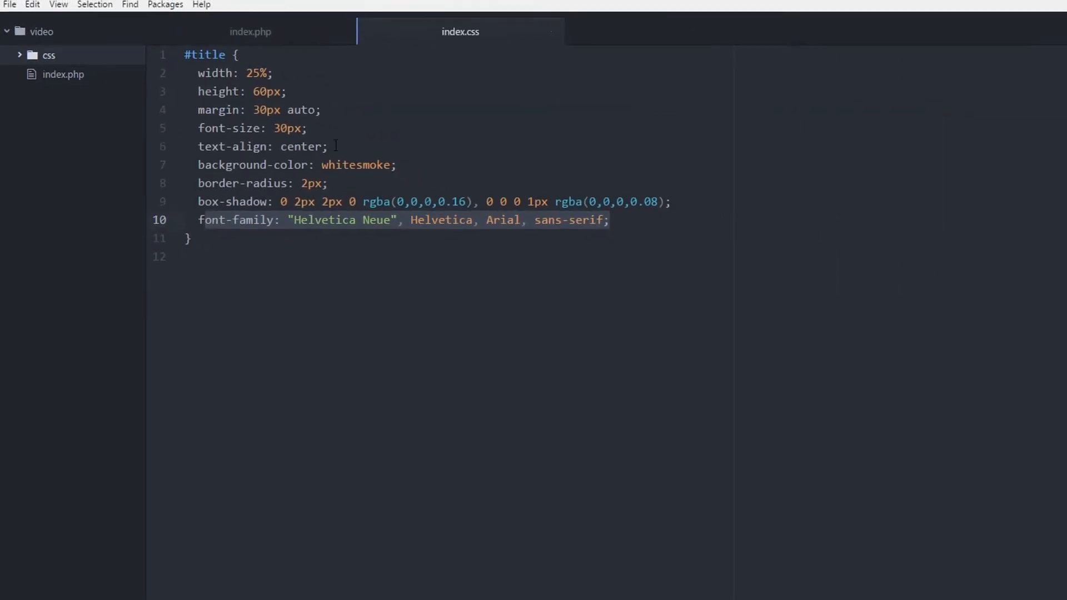
click(121, 589)
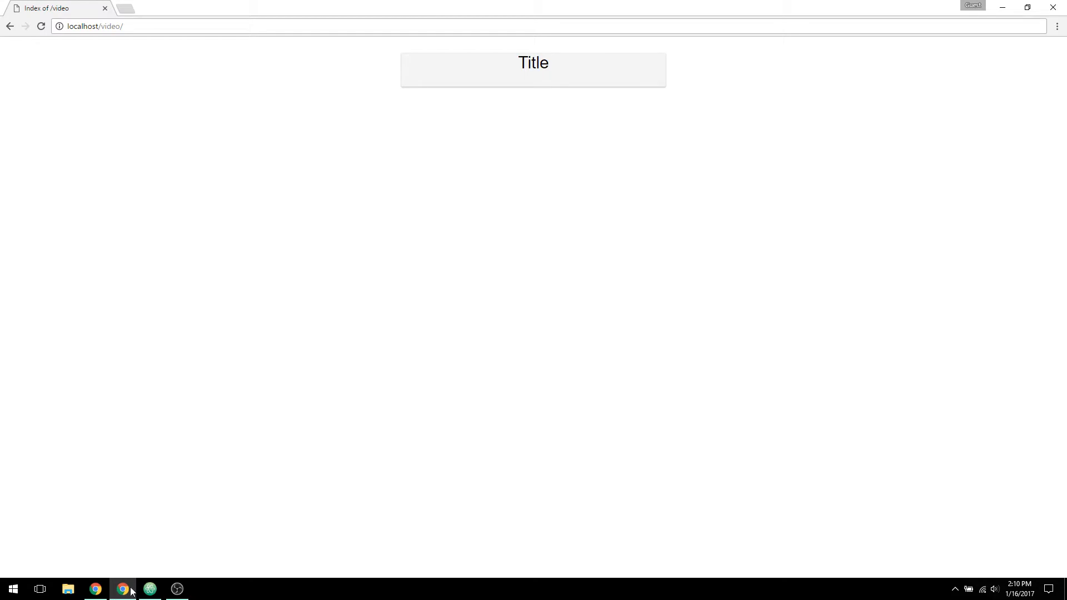
Step: Compare the top-aligned Title with its markup, then place the cursor after the font-family line in index.css
click(149, 589)
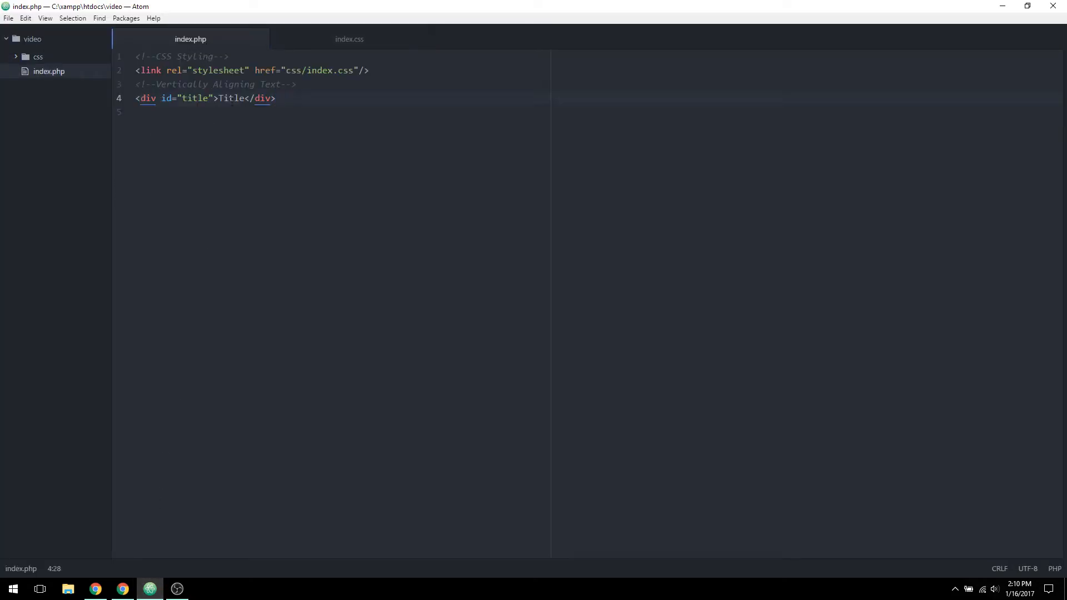
double_click(232, 98)
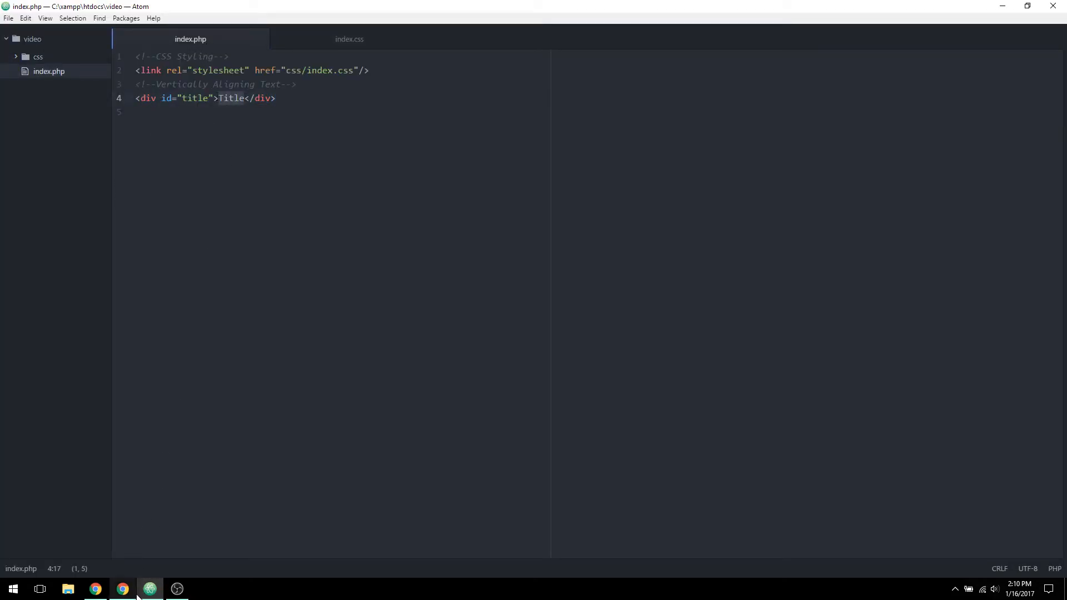
click(122, 589)
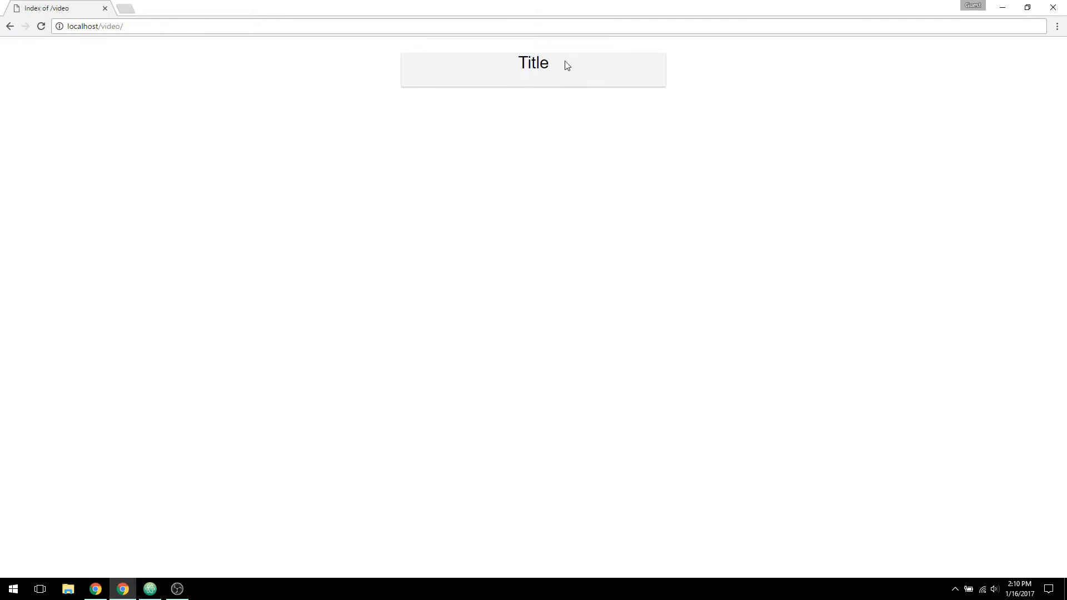
mouse_move(435, 117)
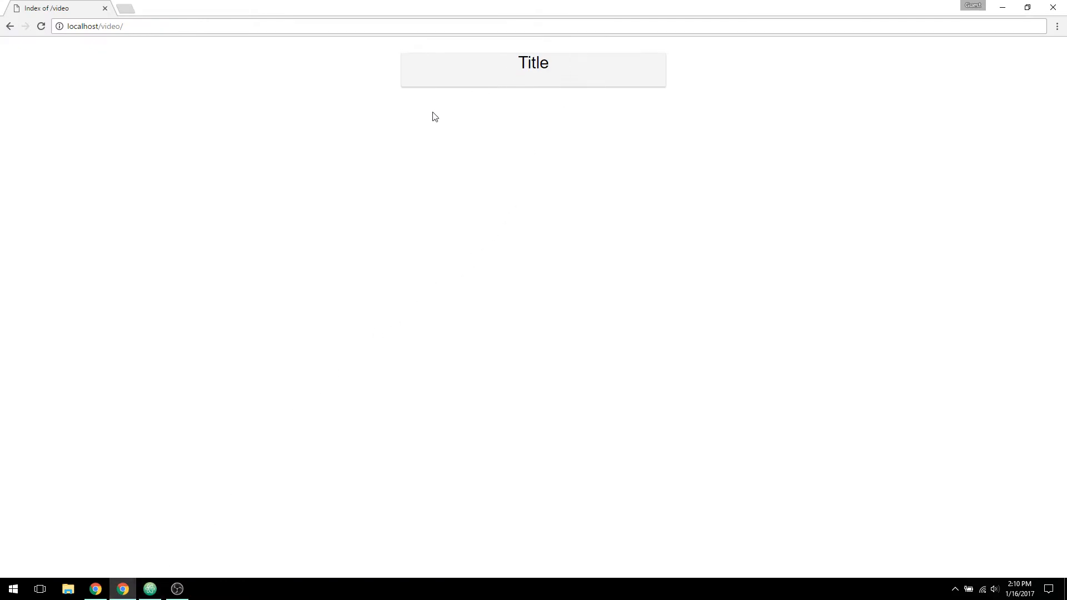
click(148, 589)
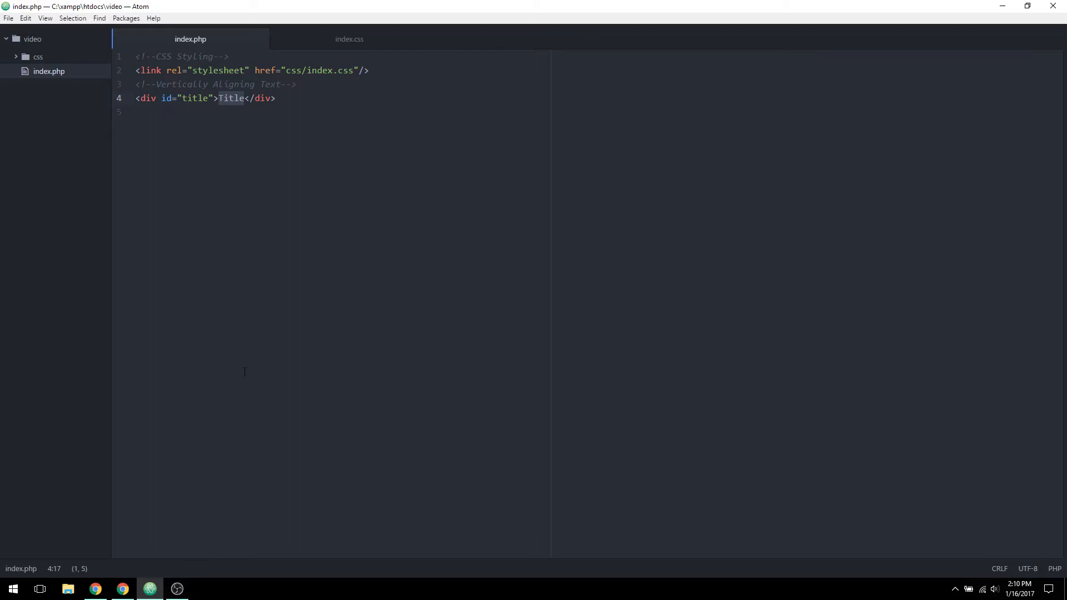
click(349, 39)
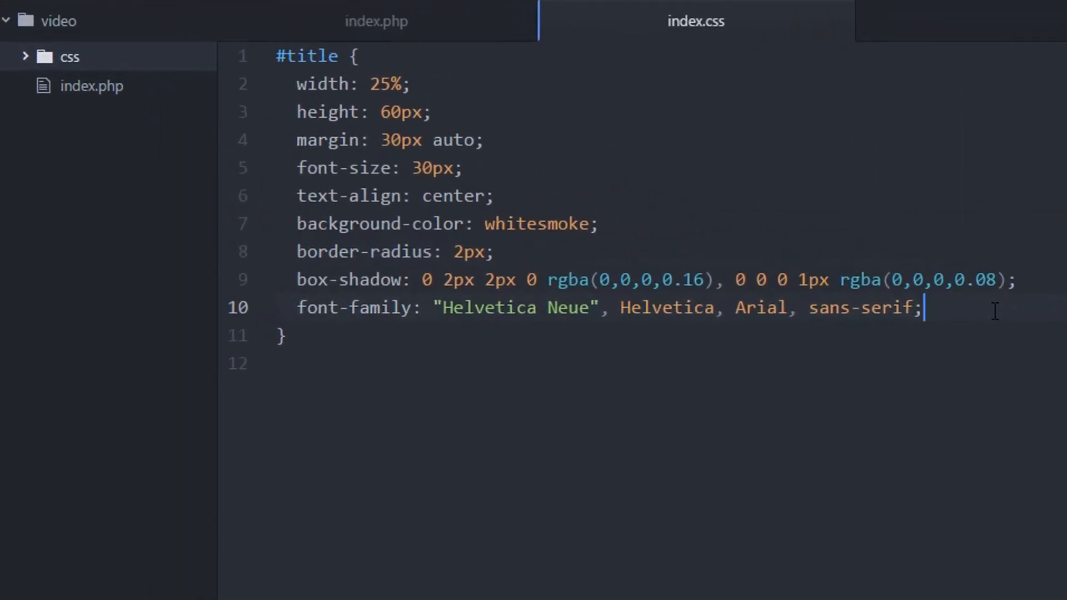
Step: Add line-height: 60px; to the #title rule and save index.css
text(lineh)
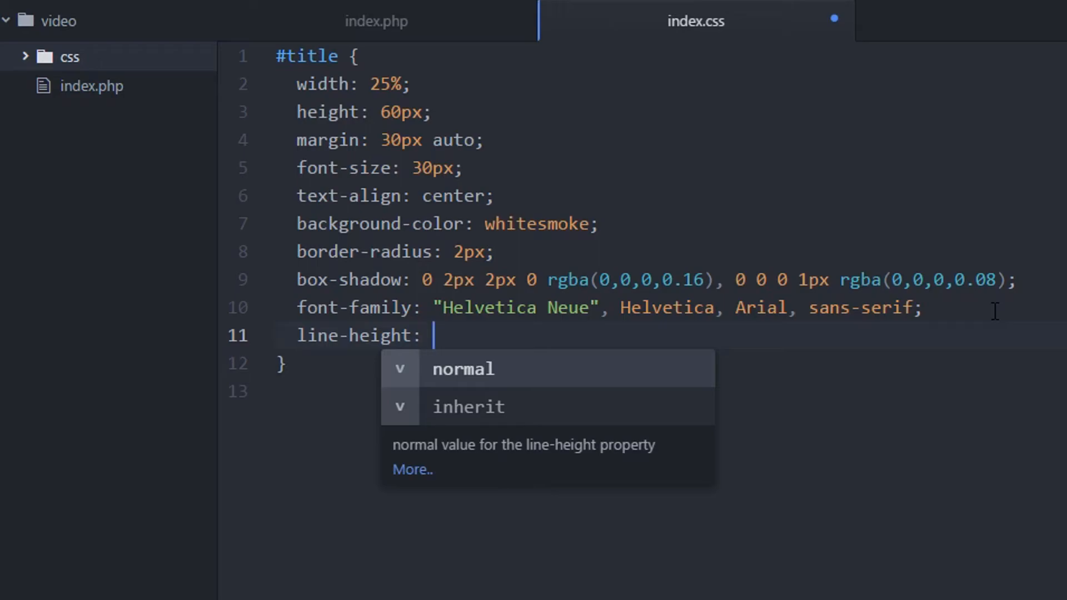
text(60px)
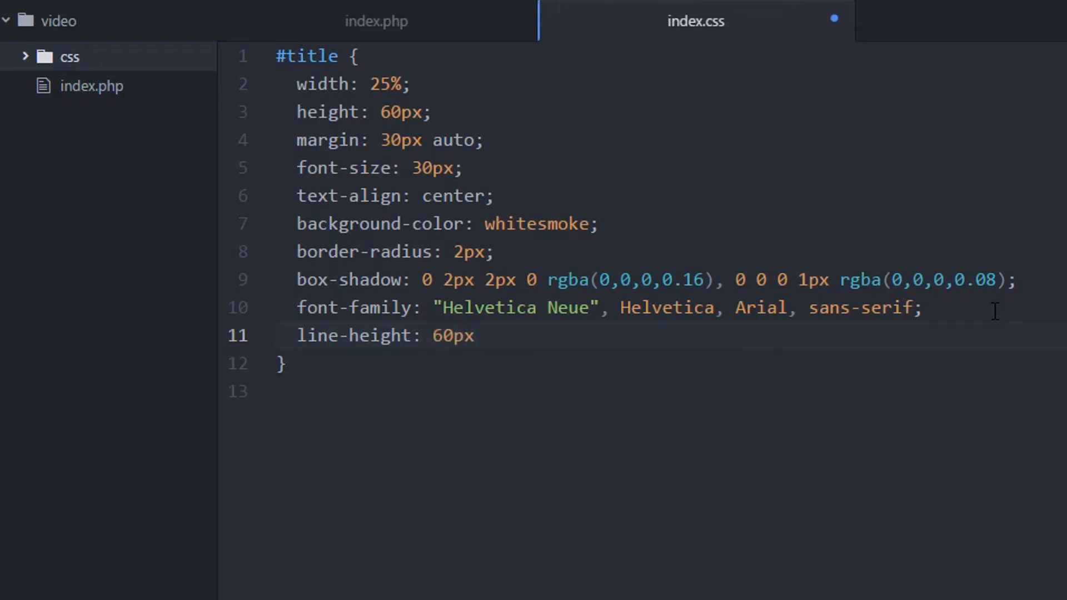
text(;)
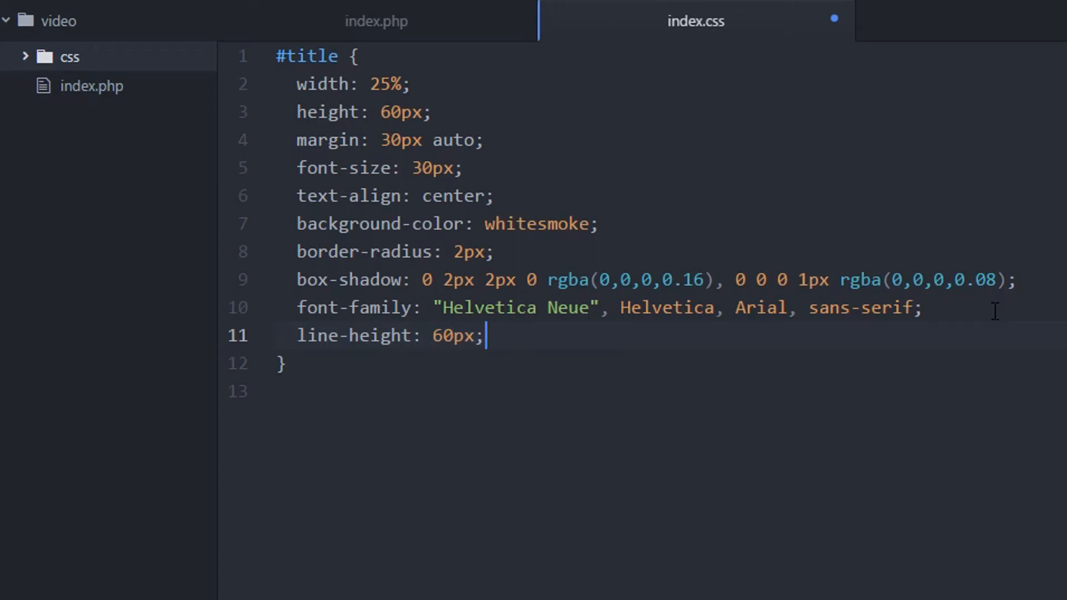
key(ctrl+s)
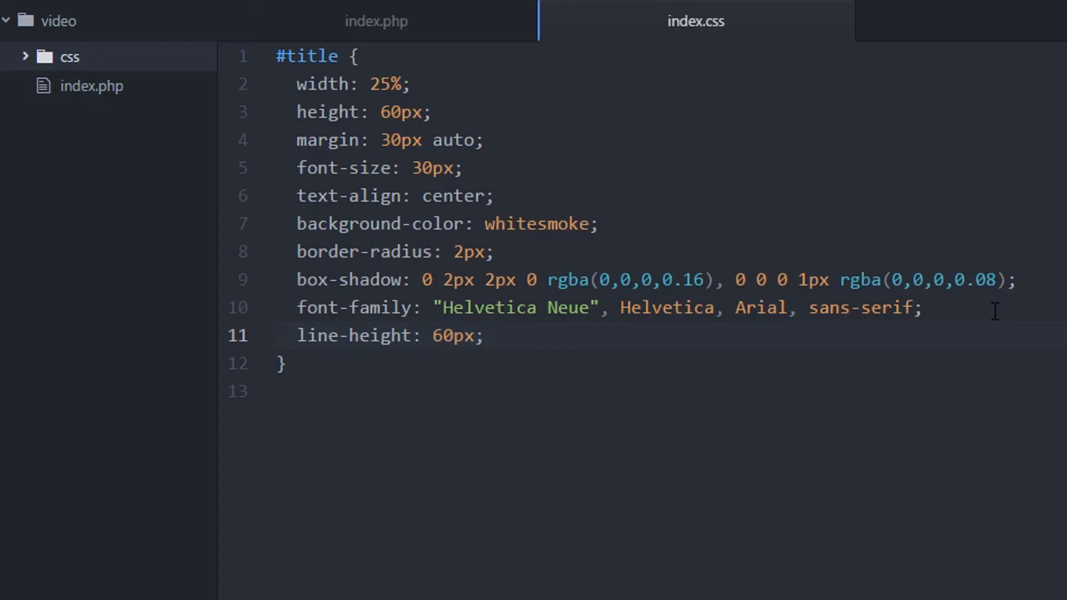
click(485, 335)
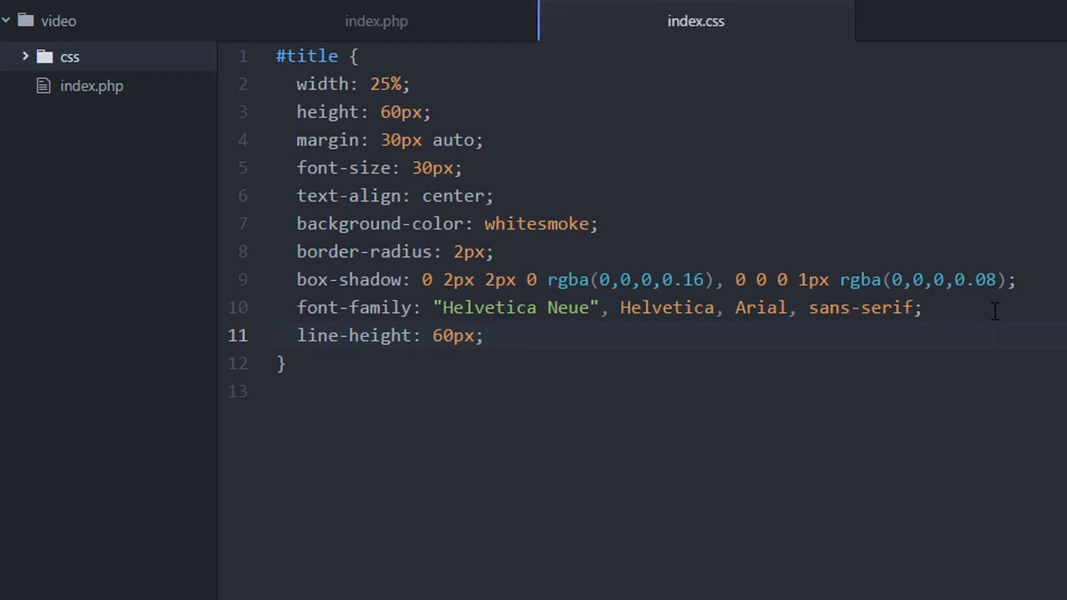
click(484, 335)
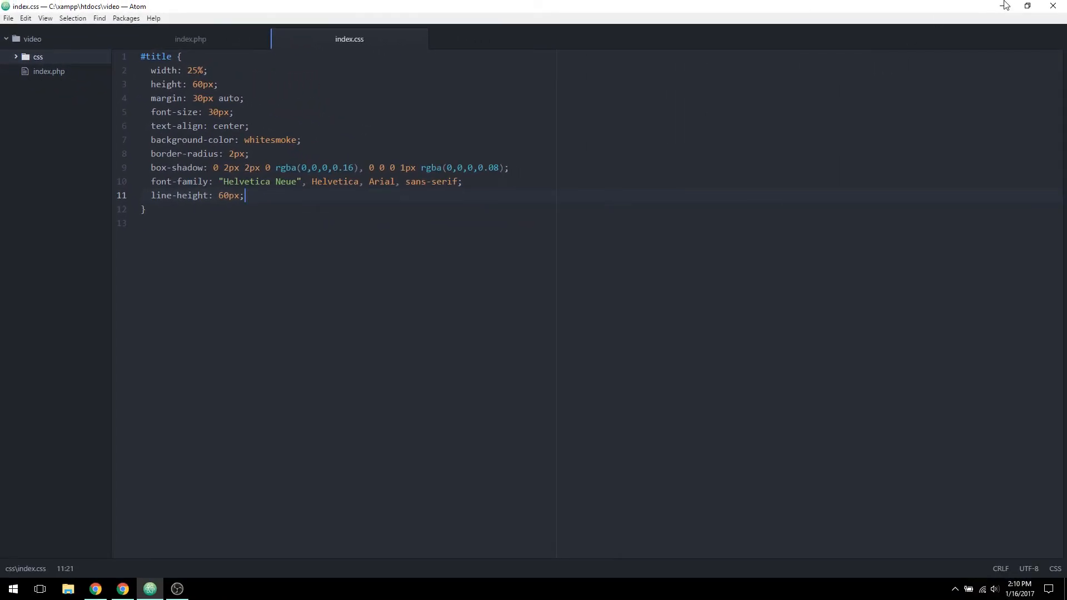
Step: Reload the page in Chrome so the Title text sits vertically centered in its box
click(121, 593)
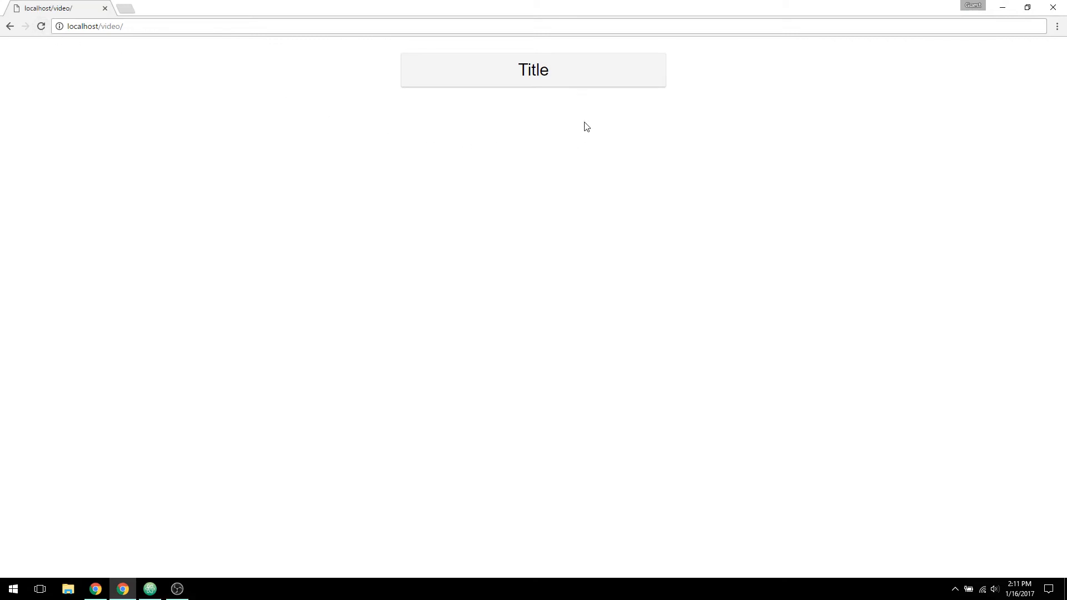